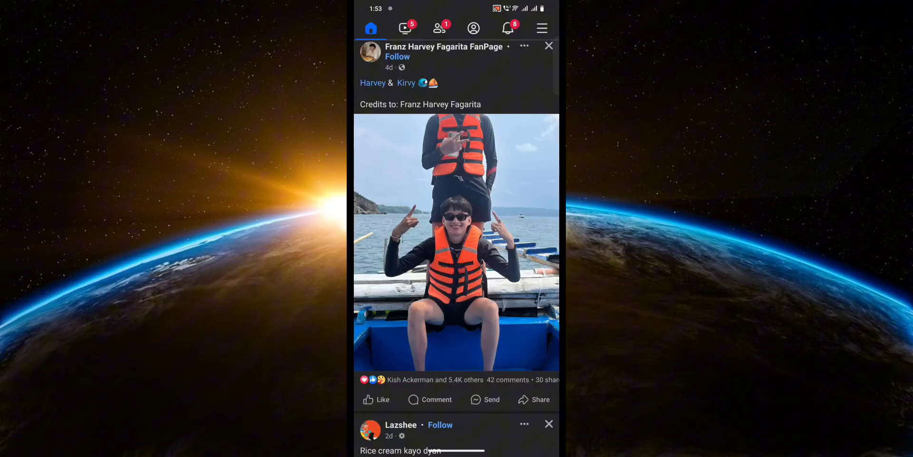
Step: Open the "Uber Eats needed proof that I Didn't get my food" video full screen
{"action": "left_click", "coordinate": [405, 28]}
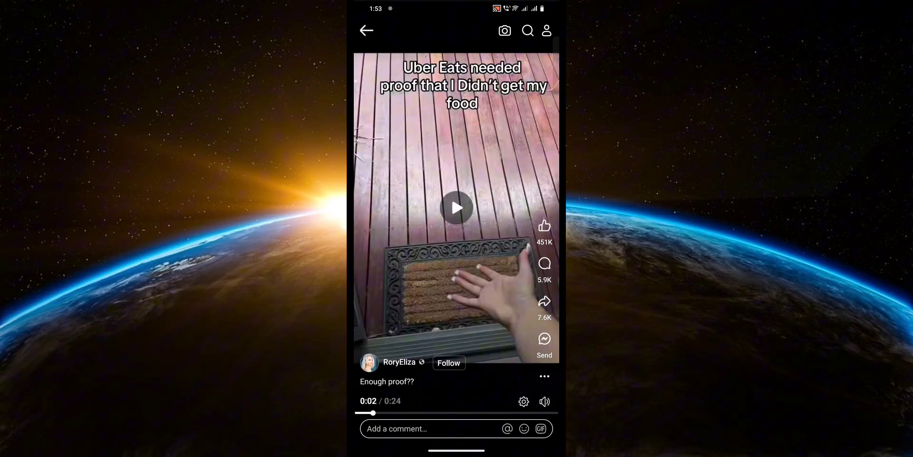
Step: Bring up the Share sheet for the video, listing WhatsApp as a destination
{"action": "left_click", "coordinate": [456, 208]}
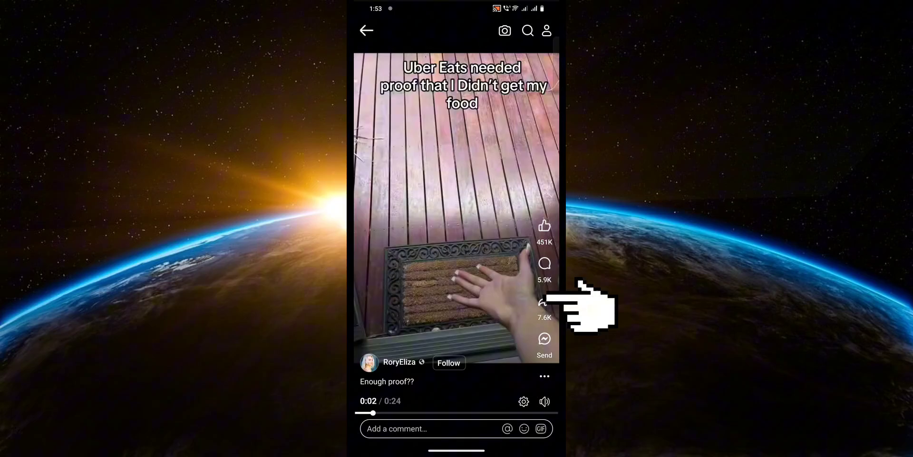
{"action": "left_click", "coordinate": [544, 301]}
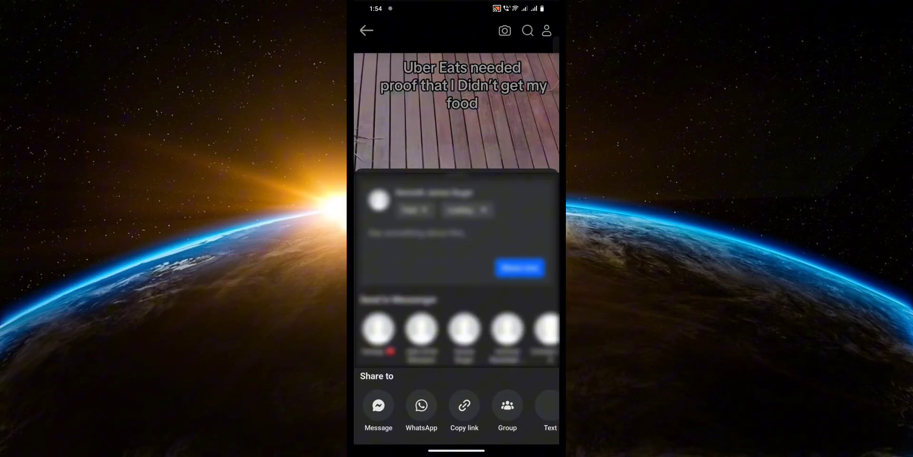